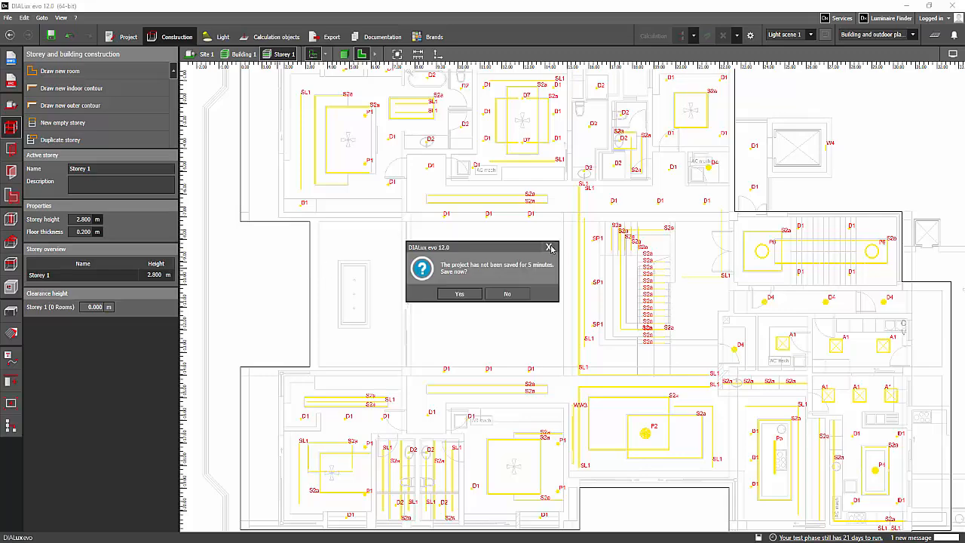
Step: Dismiss the 'project has not been saved' reminder to return to Storey 1's floor plan
{"action": "left_click", "coordinate": [551, 248]}
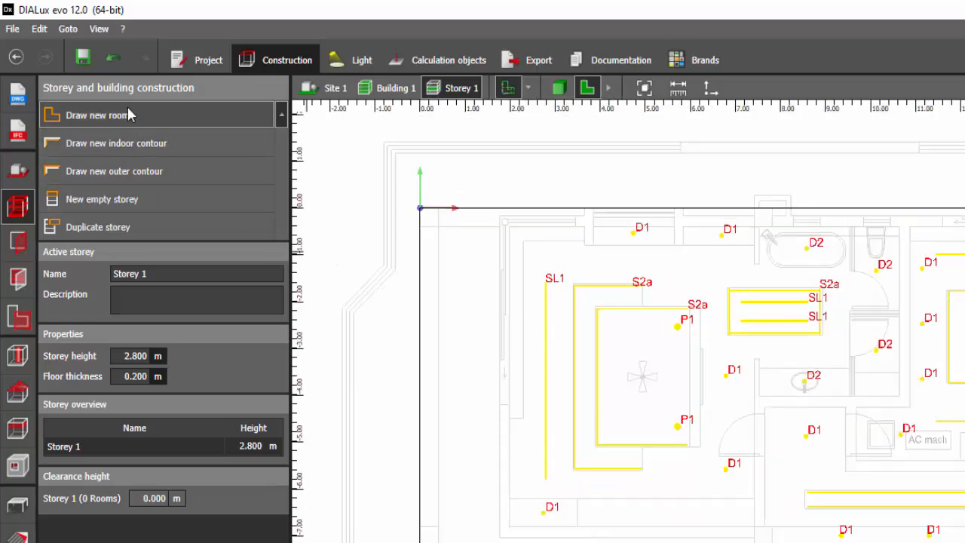
{"action": "mouse_move", "coordinate": [486, 308]}
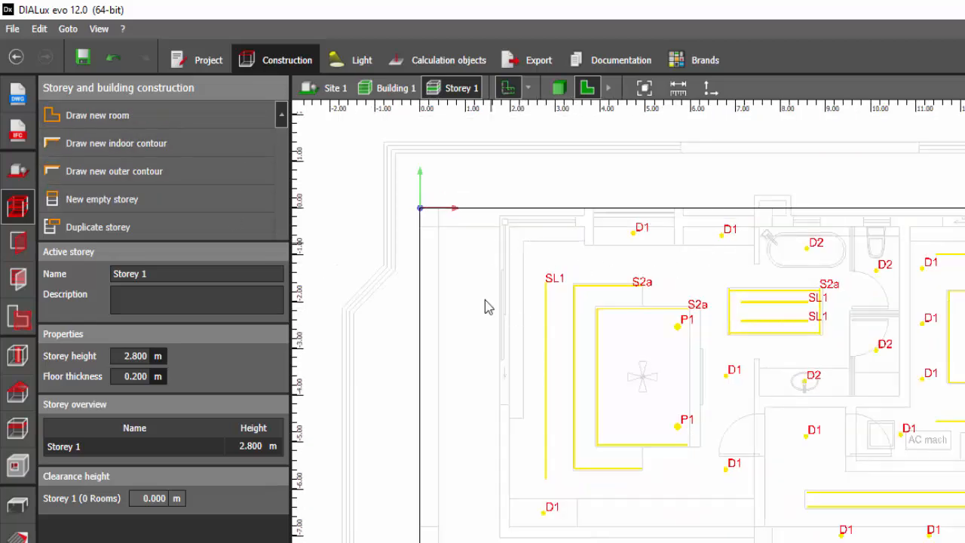
Step: Start Draw new room to trace Room 1 over the imported ceiling plan
{"action": "left_click", "coordinate": [96, 115]}
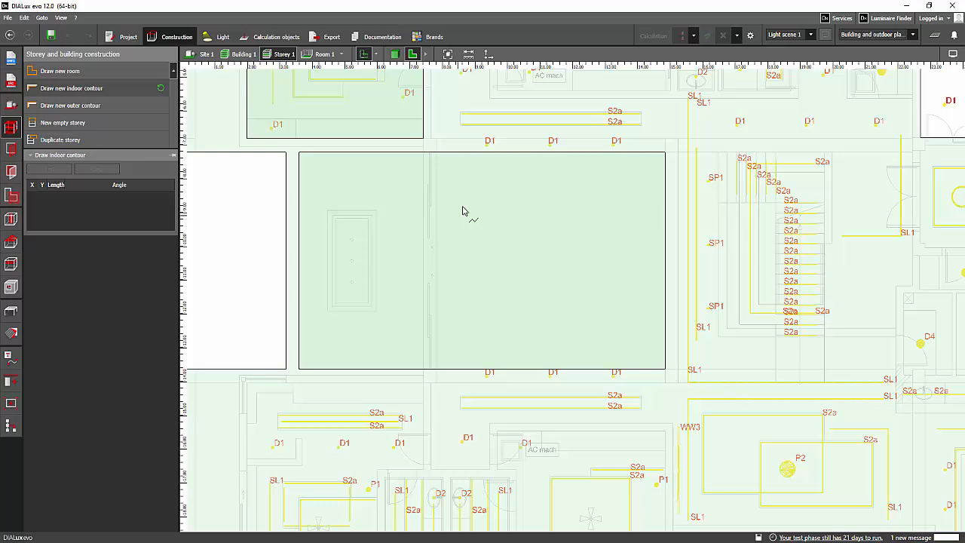
Step: Place corner points of the smaller conference room contour inside Room 1
{"action": "left_click", "coordinate": [619, 320]}
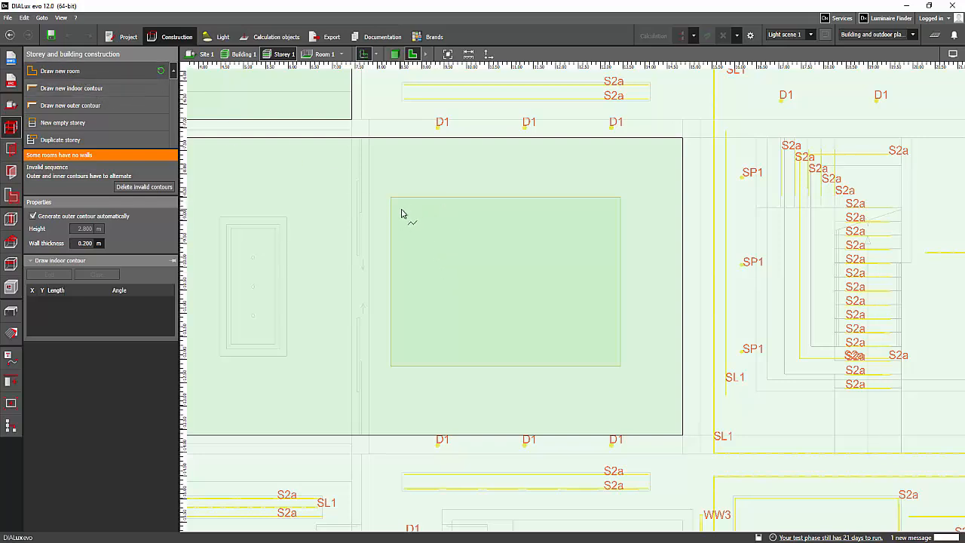
{"action": "left_click", "coordinate": [609, 333]}
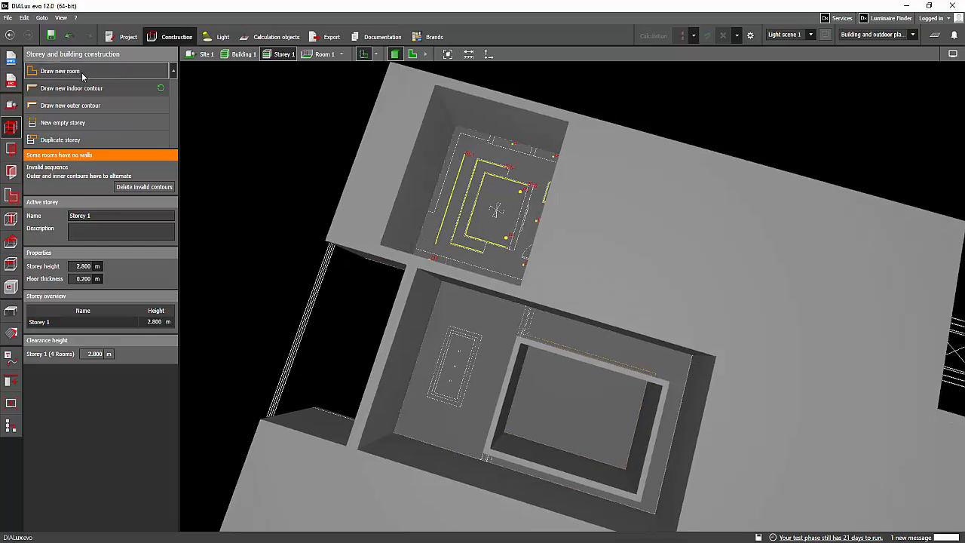
{"action": "mouse_move", "coordinate": [407, 155]}
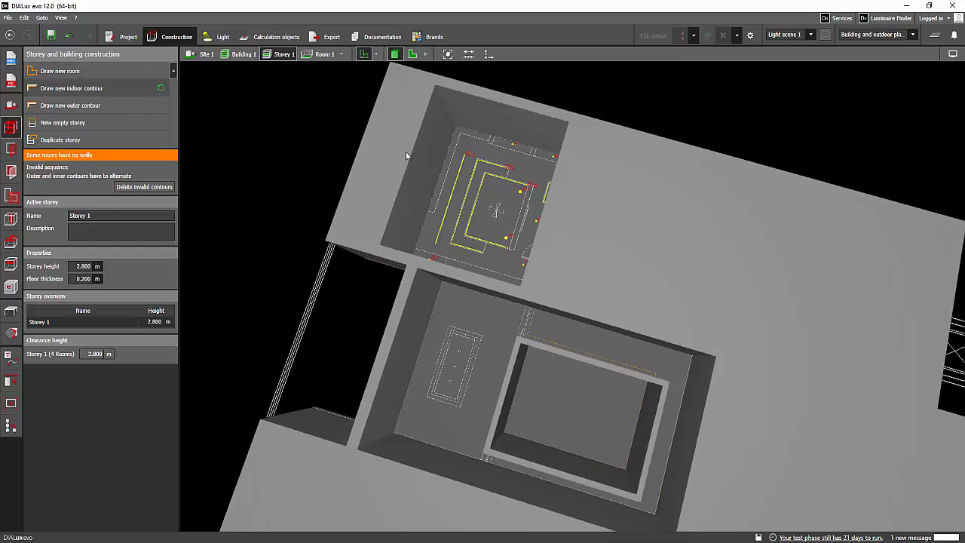
{"action": "mouse_move", "coordinate": [108, 118]}
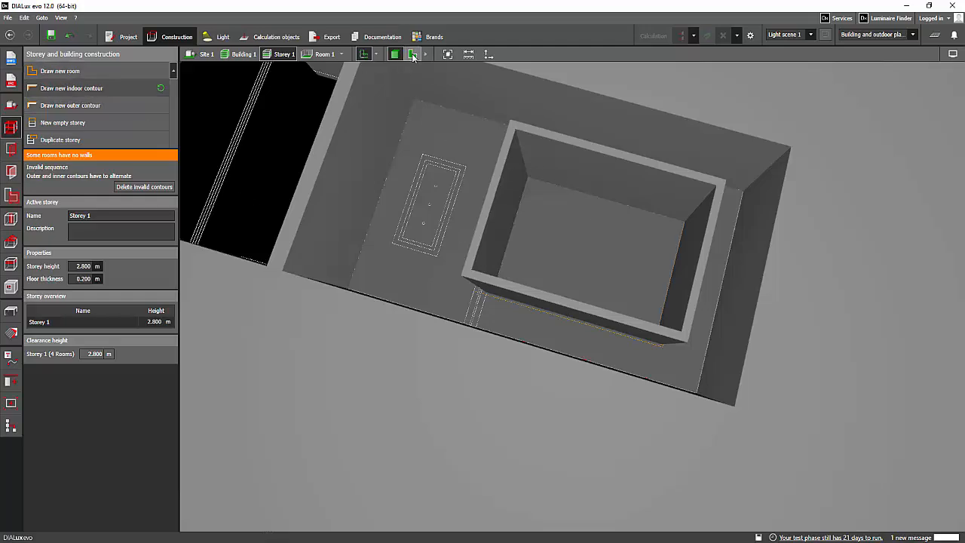
Step: Switch to the 3D view and orbit around the walled rooms
{"action": "left_click", "coordinate": [396, 55]}
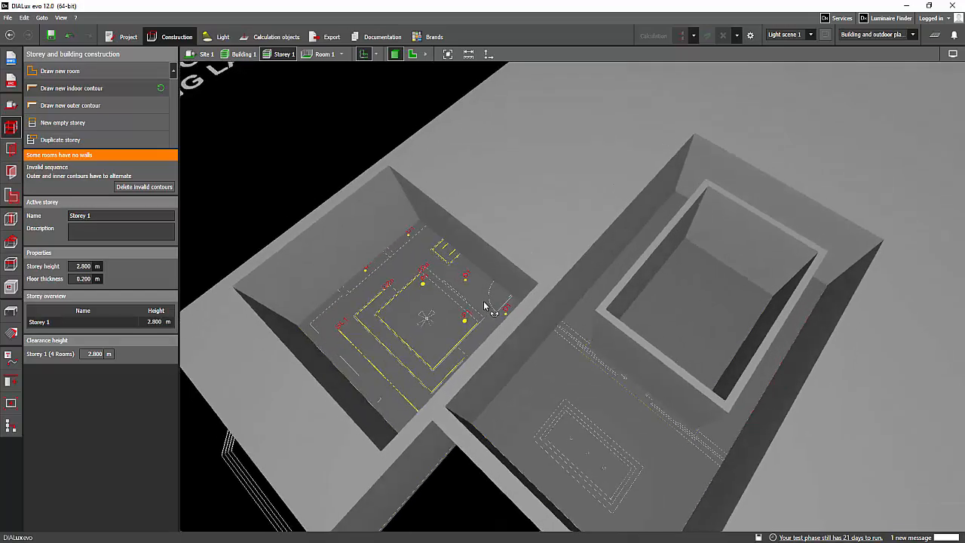
{"action": "left_click_drag", "start_coordinate": [485, 305], "coordinate": [567, 345]}
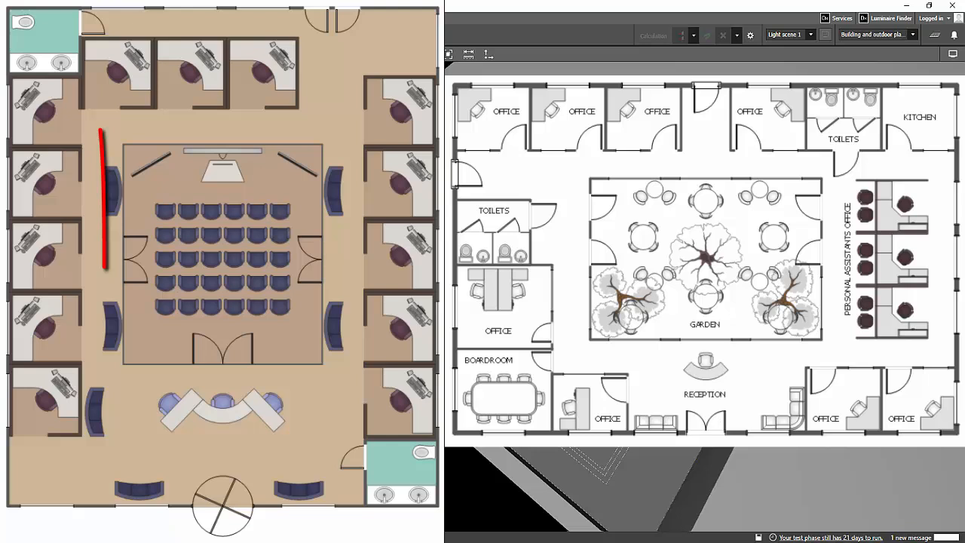
{"action": "left_click_drag", "start_coordinate": [103, 138], "coordinate": [340, 404]}
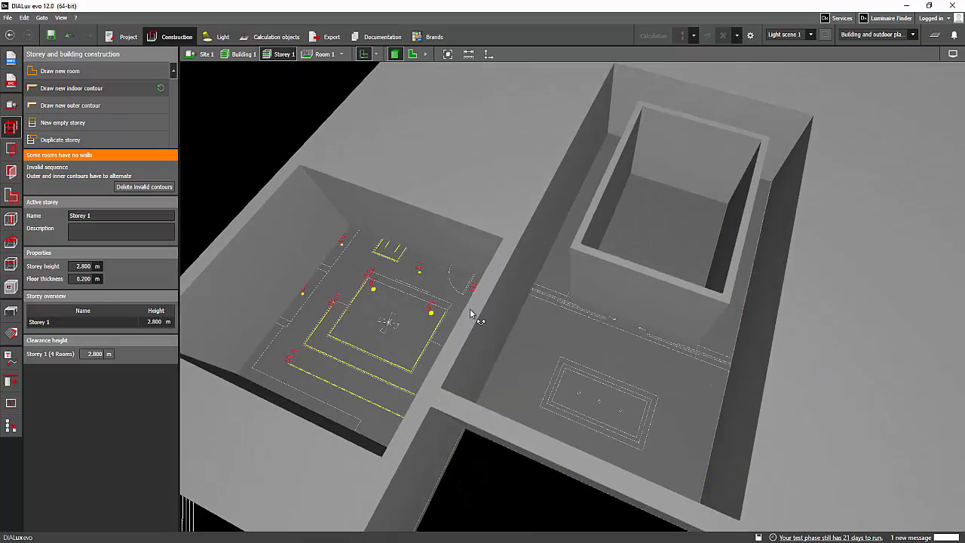
Step: Orbit toward the large room, check display settings, and list the storey's rooms showing Room 5
{"action": "left_click_drag", "start_coordinate": [471, 312], "coordinate": [377, 355]}
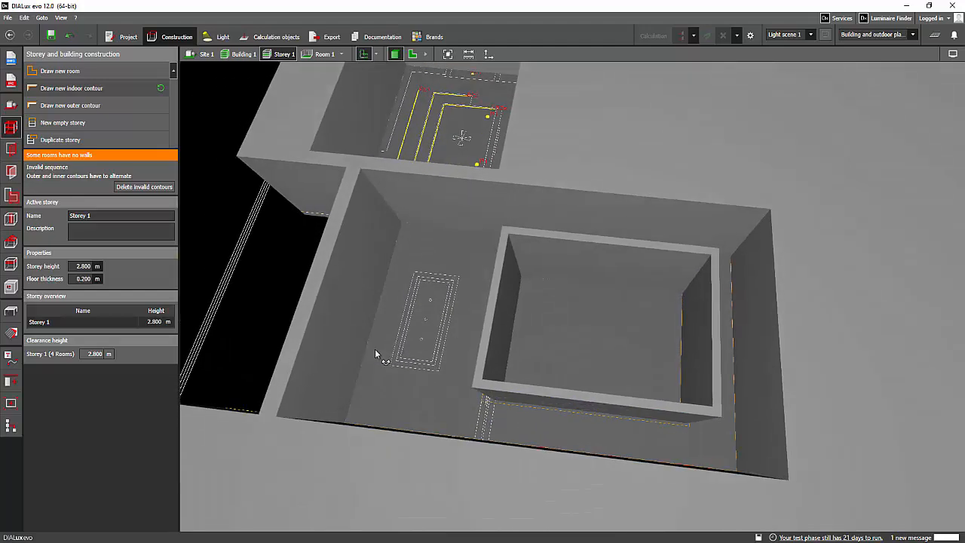
{"action": "left_click", "coordinate": [865, 68]}
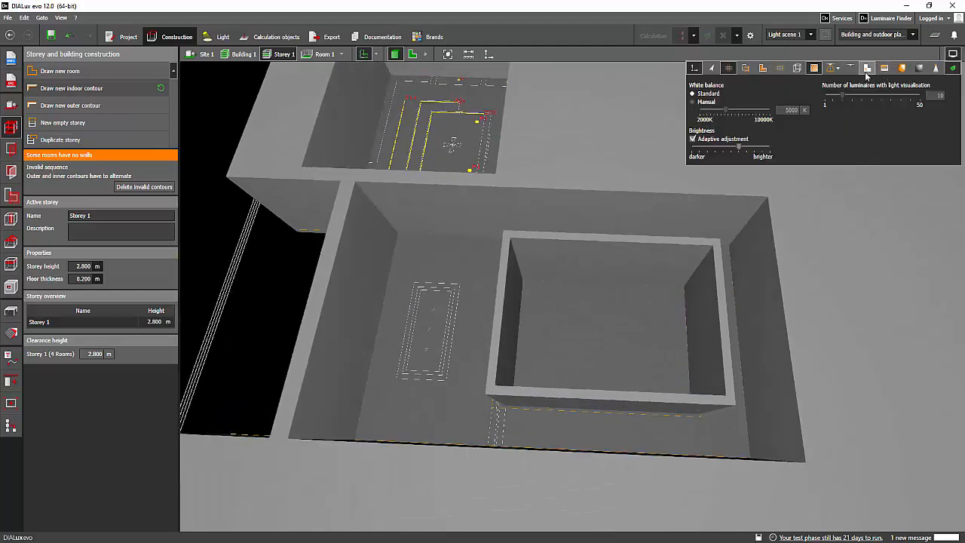
{"action": "left_click", "coordinate": [341, 54]}
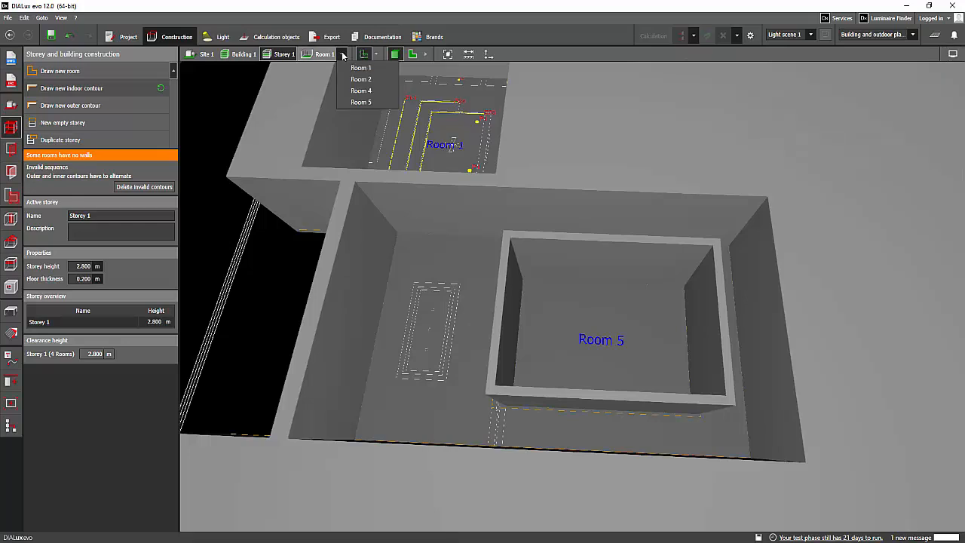
{"action": "left_click", "coordinate": [360, 67]}
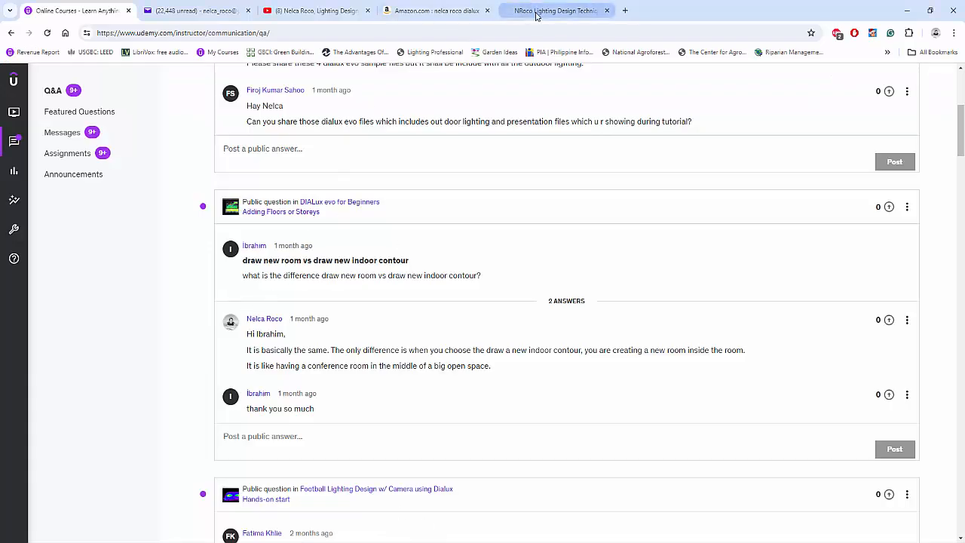
{"action": "mouse_move", "coordinate": [558, 10]}
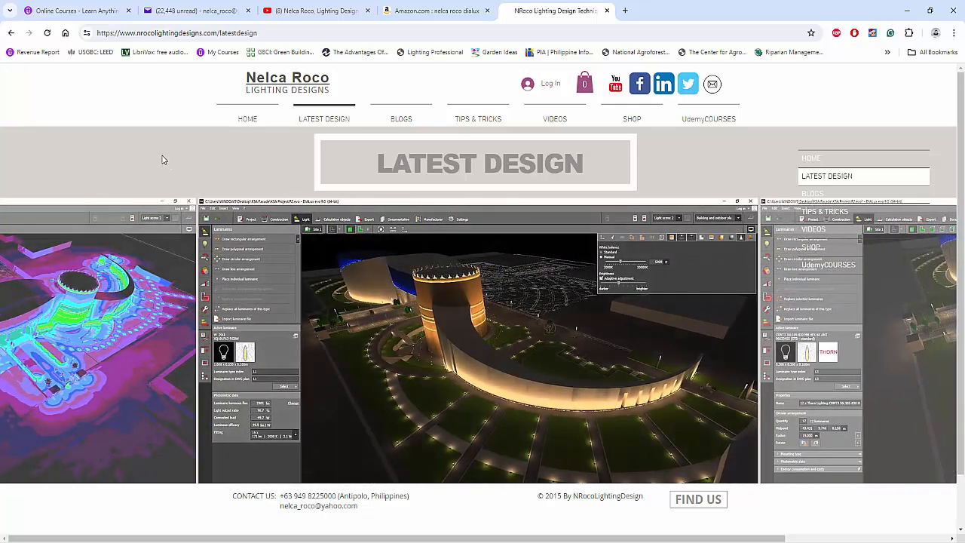
{"action": "mouse_move", "coordinate": [211, 180]}
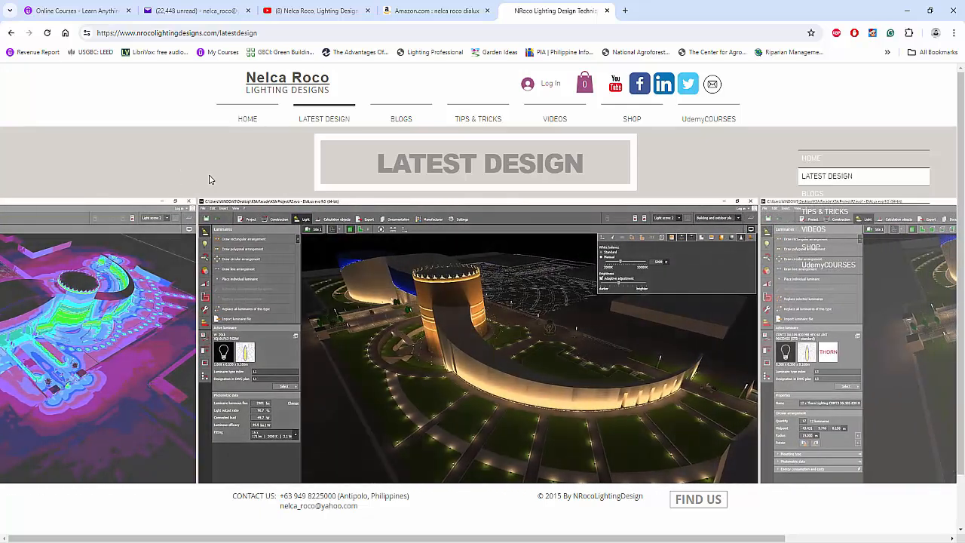